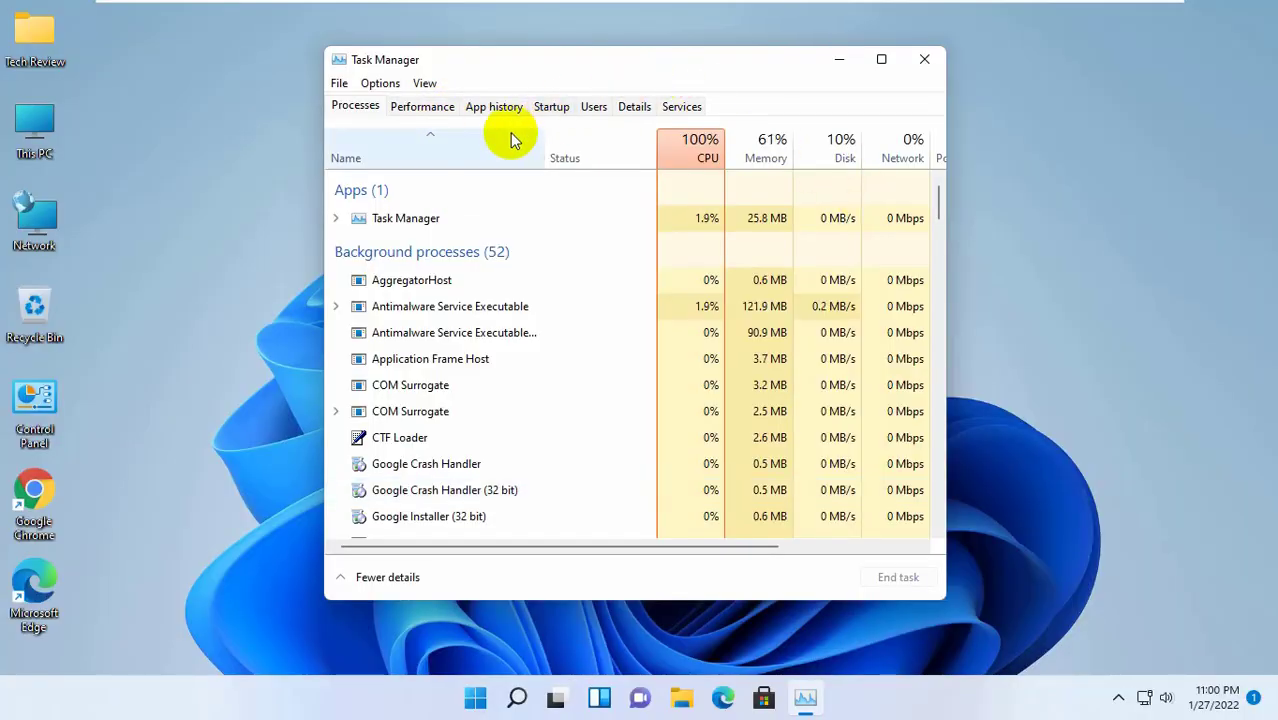
- Check the CPU performance graphs and process list, then close Task Manager
click(422, 106)
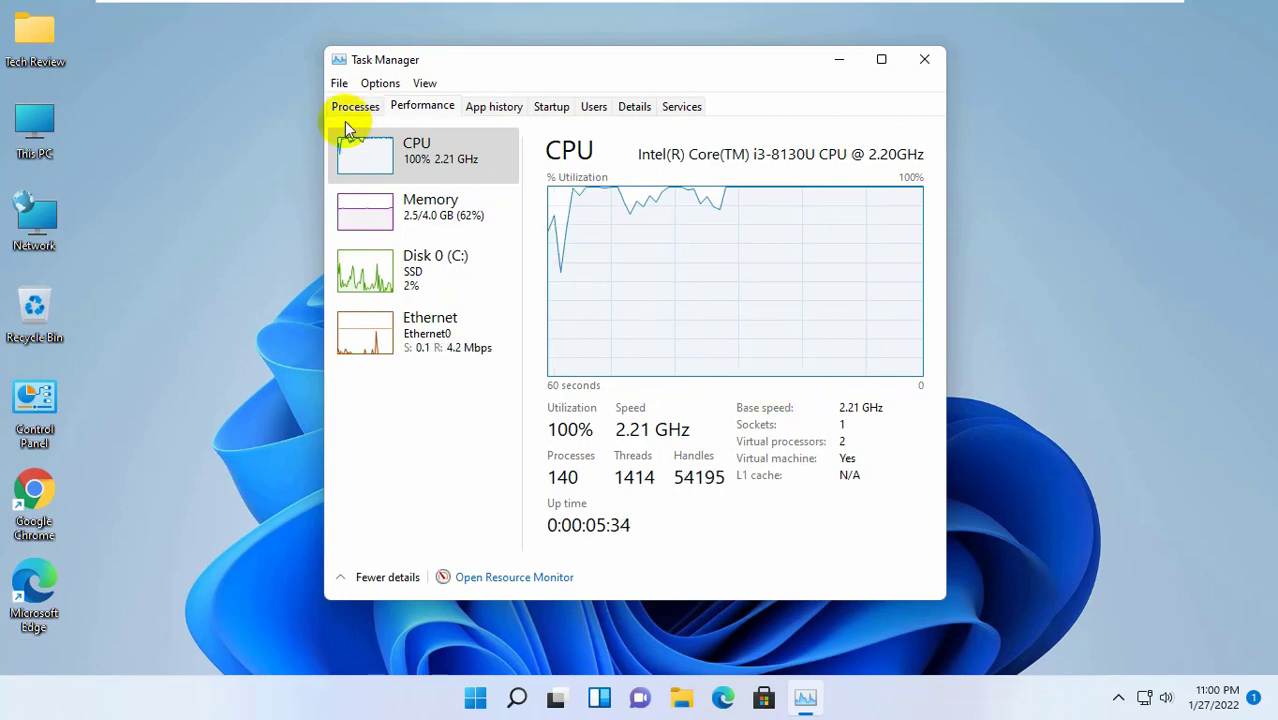
click(355, 106)
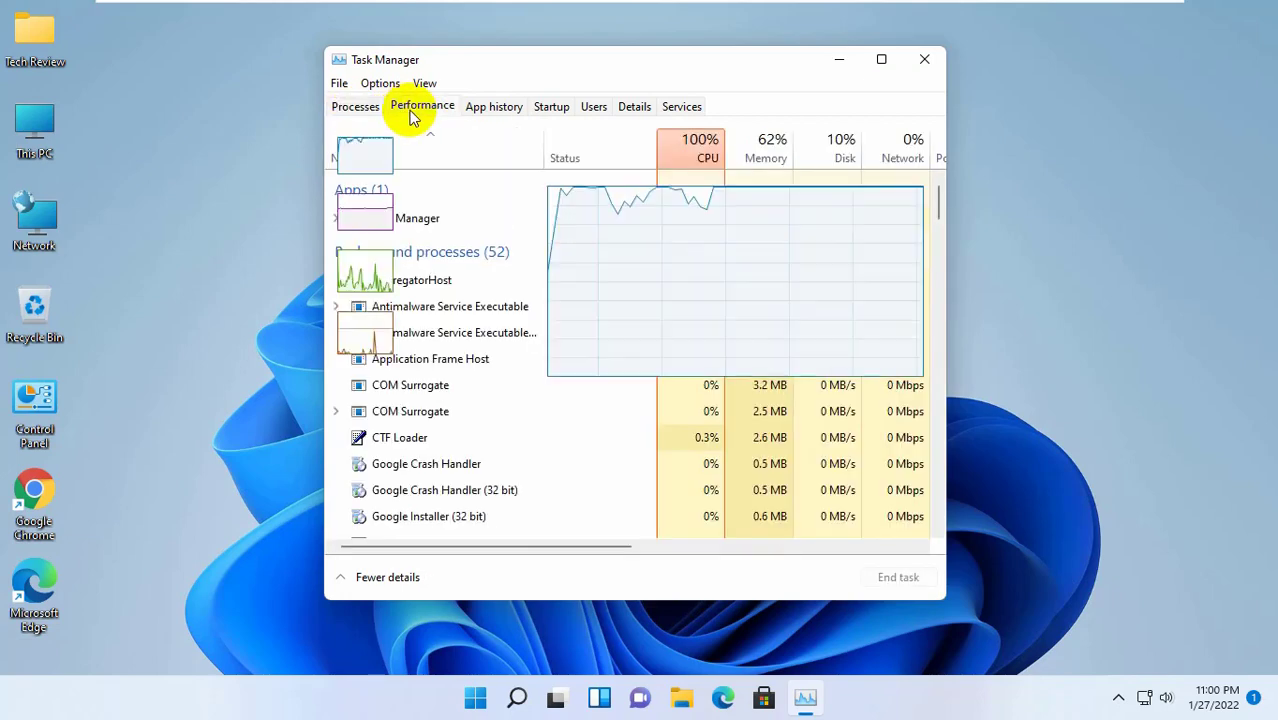
click(924, 59)
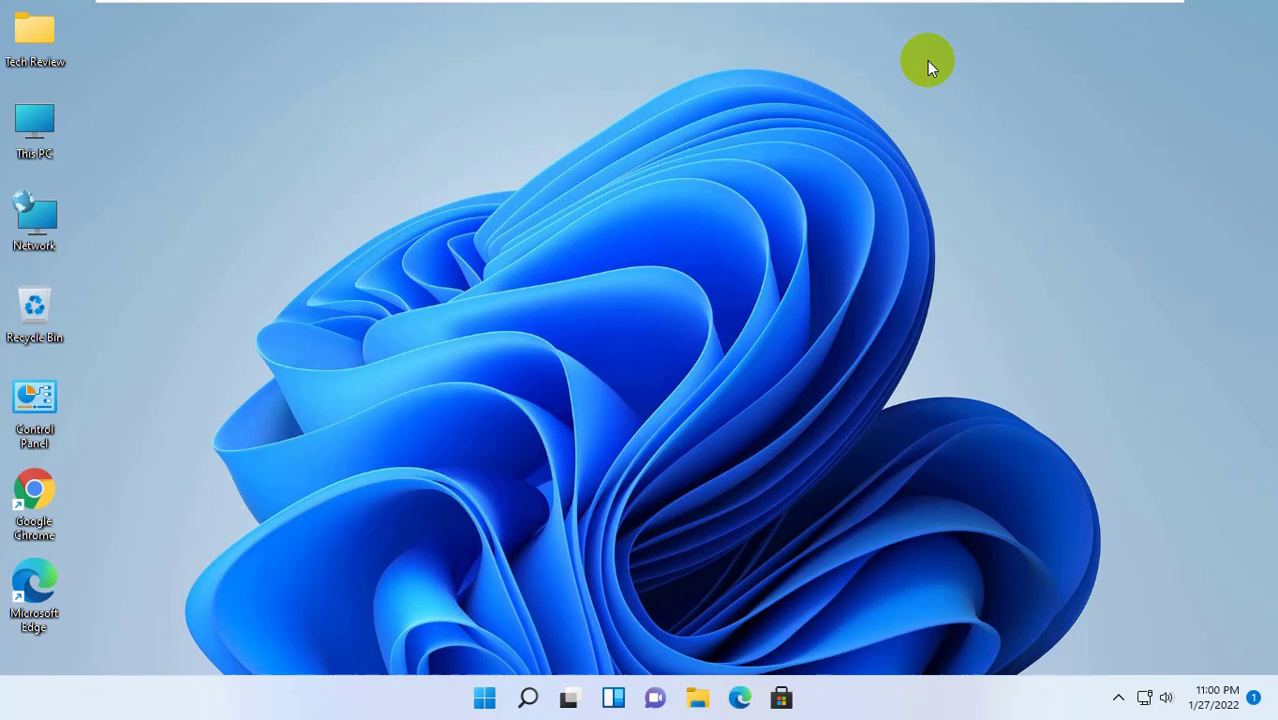
mouse_move(615, 388)
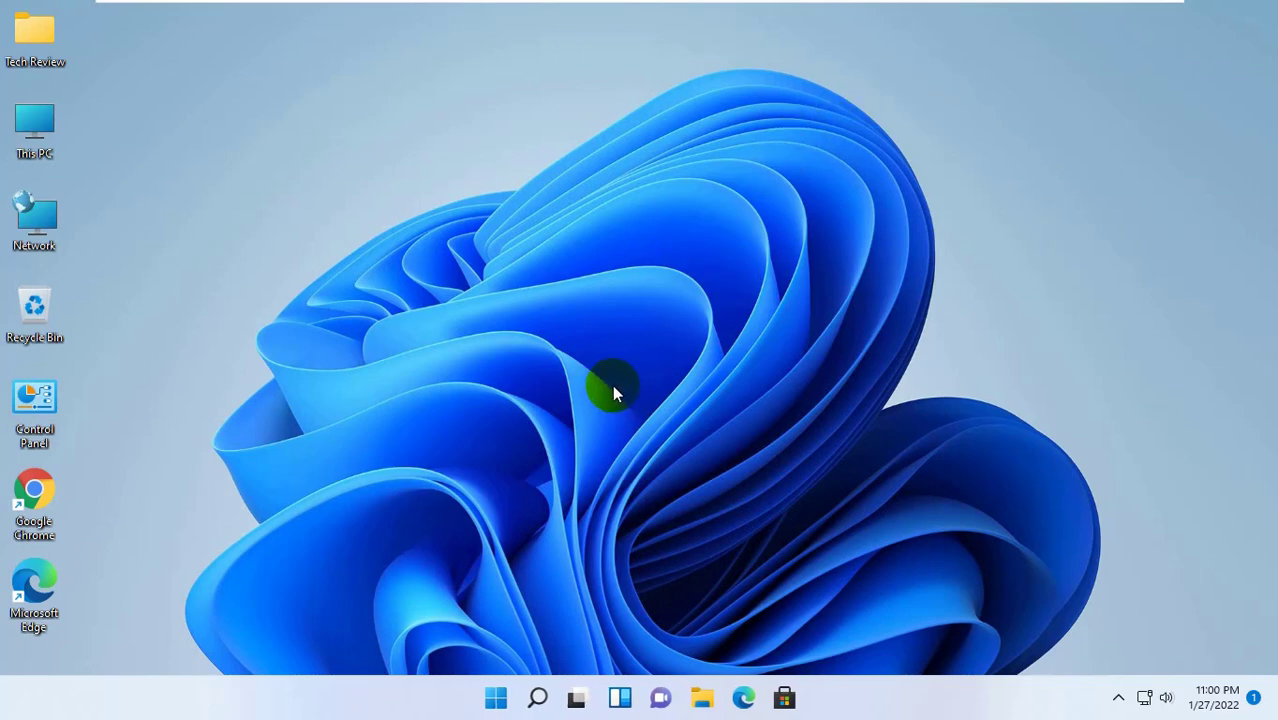
- Search Start for 'regedit' and launch Registry Editor with administrator approval
click(496, 697)
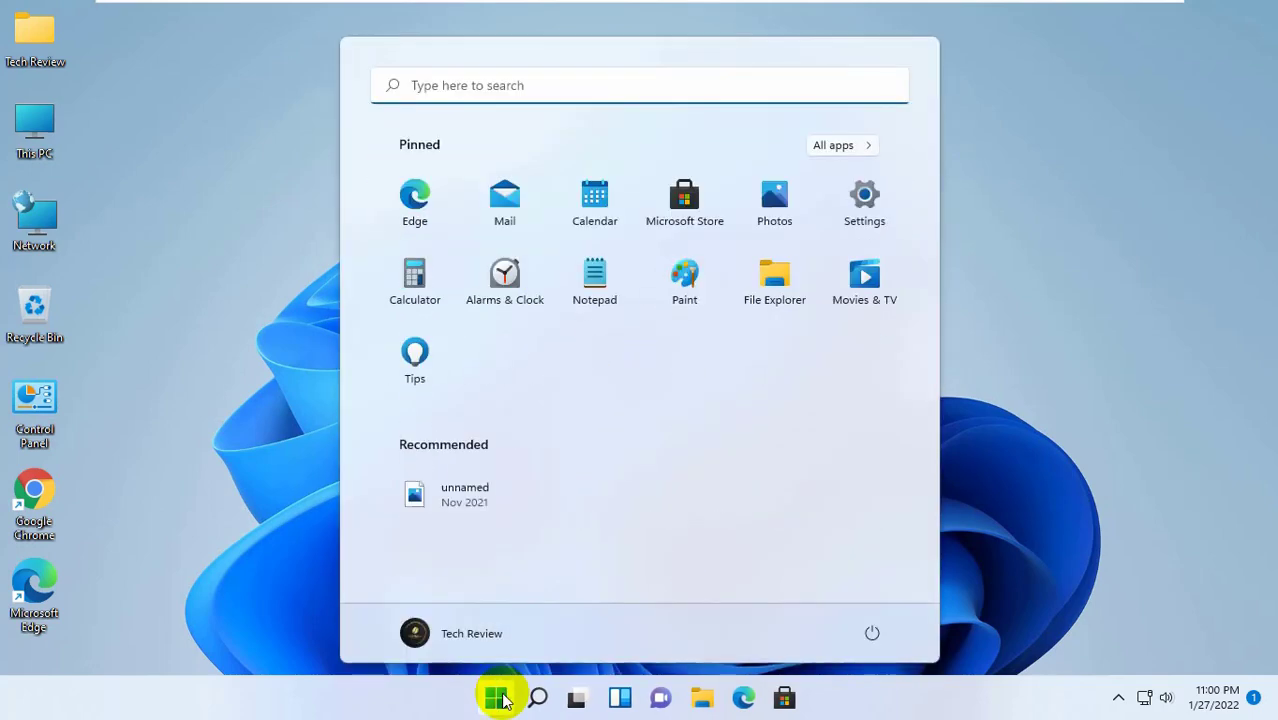
text(regedit)
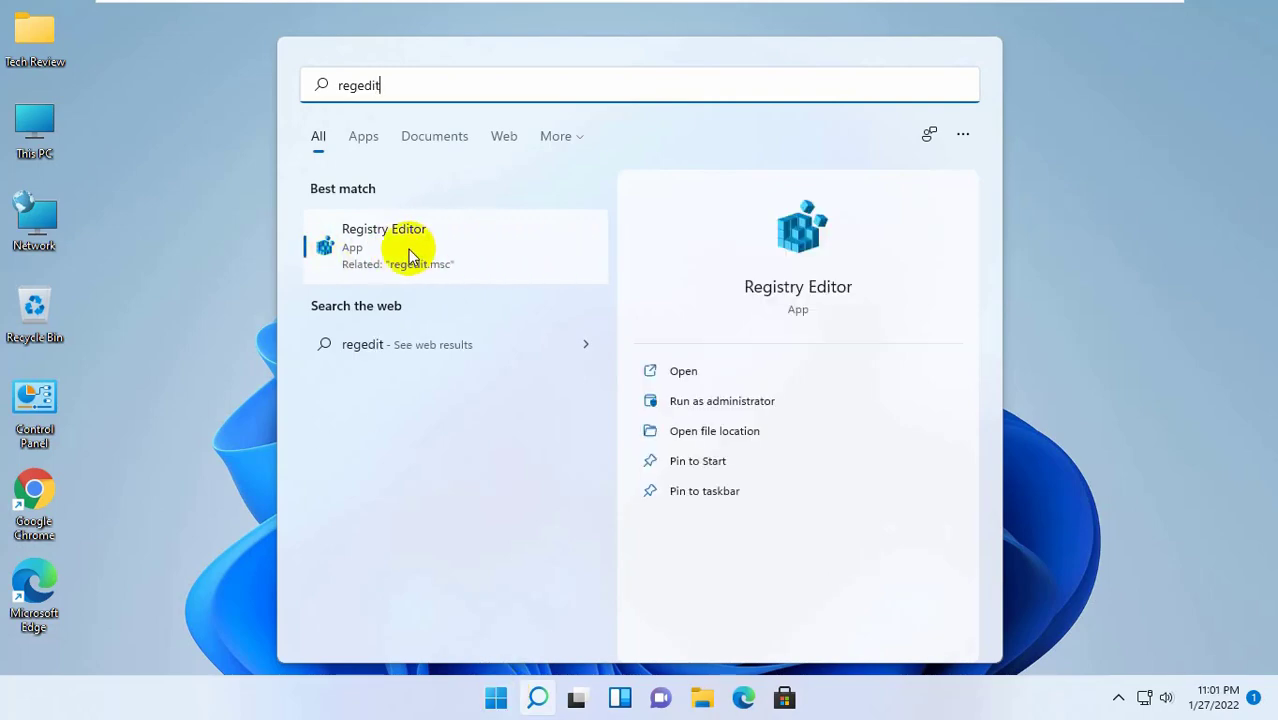
click(384, 245)
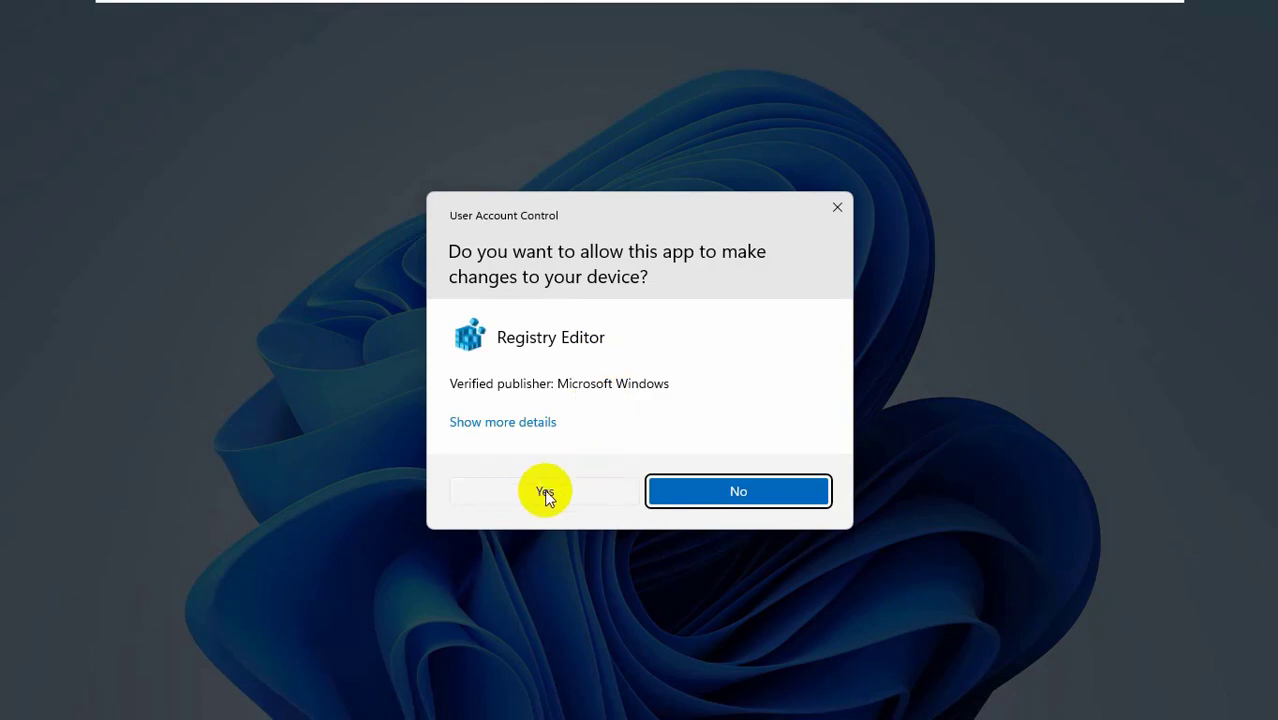
click(543, 491)
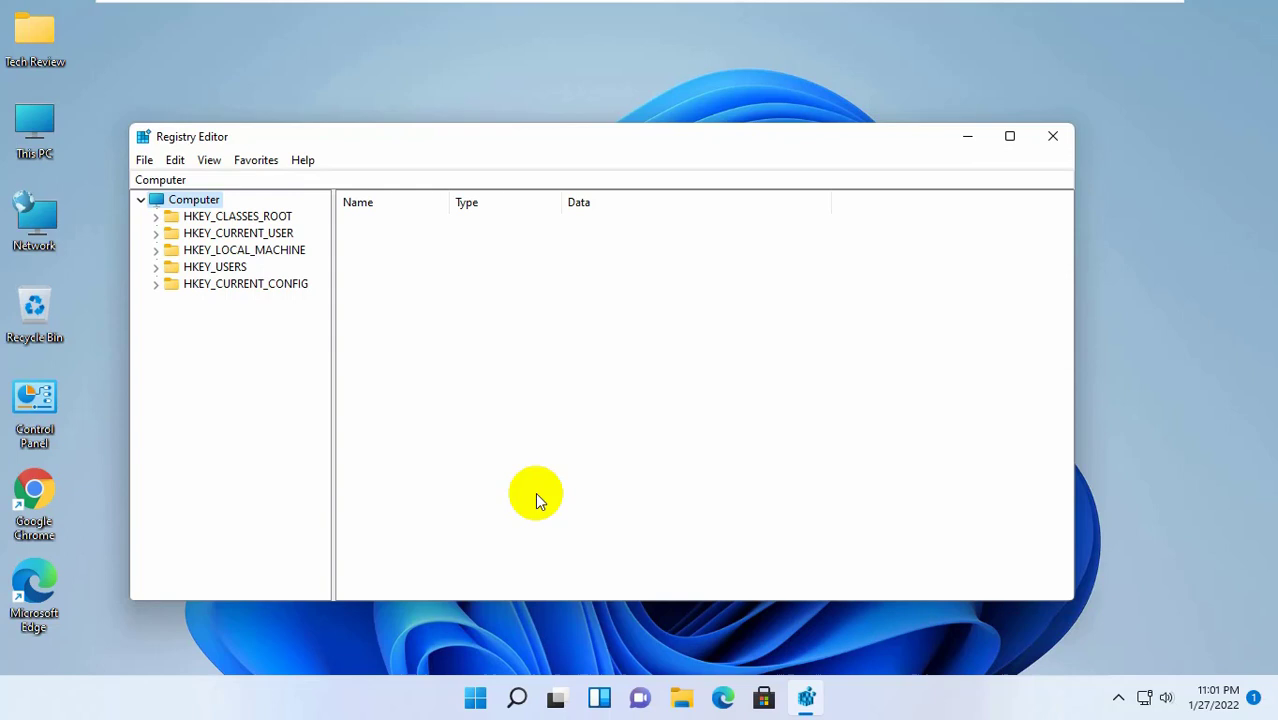
- Navigate to HKEY_CURRENT_USER\Software\Microsoft\Windows\CurrentVersion\TaskManager to view its Preferences value
click(238, 233)
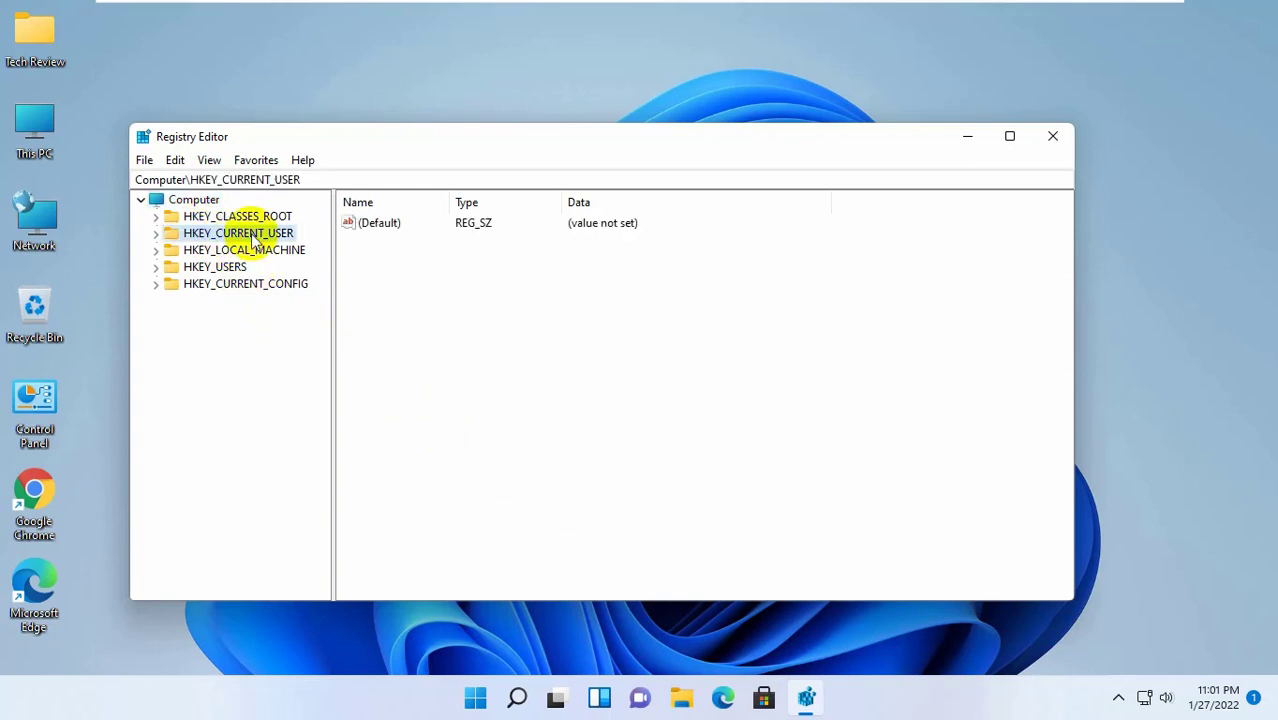
click(220, 385)
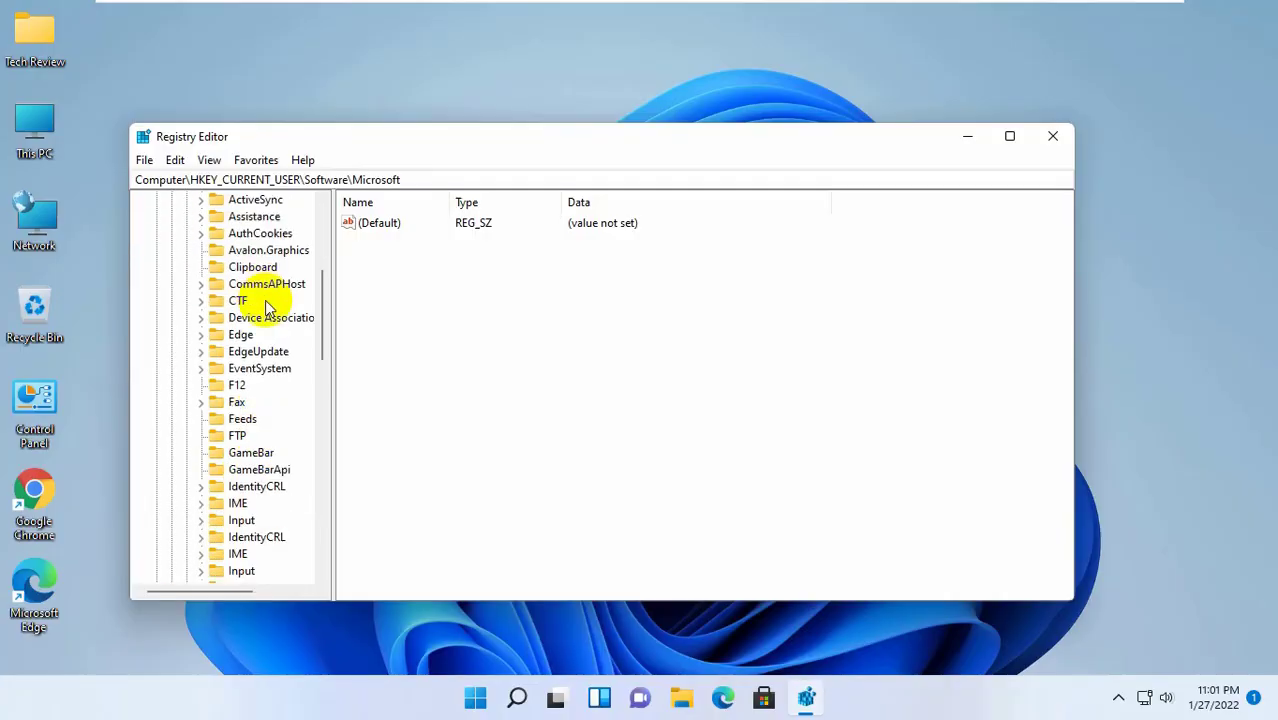
scroll(down, 3)
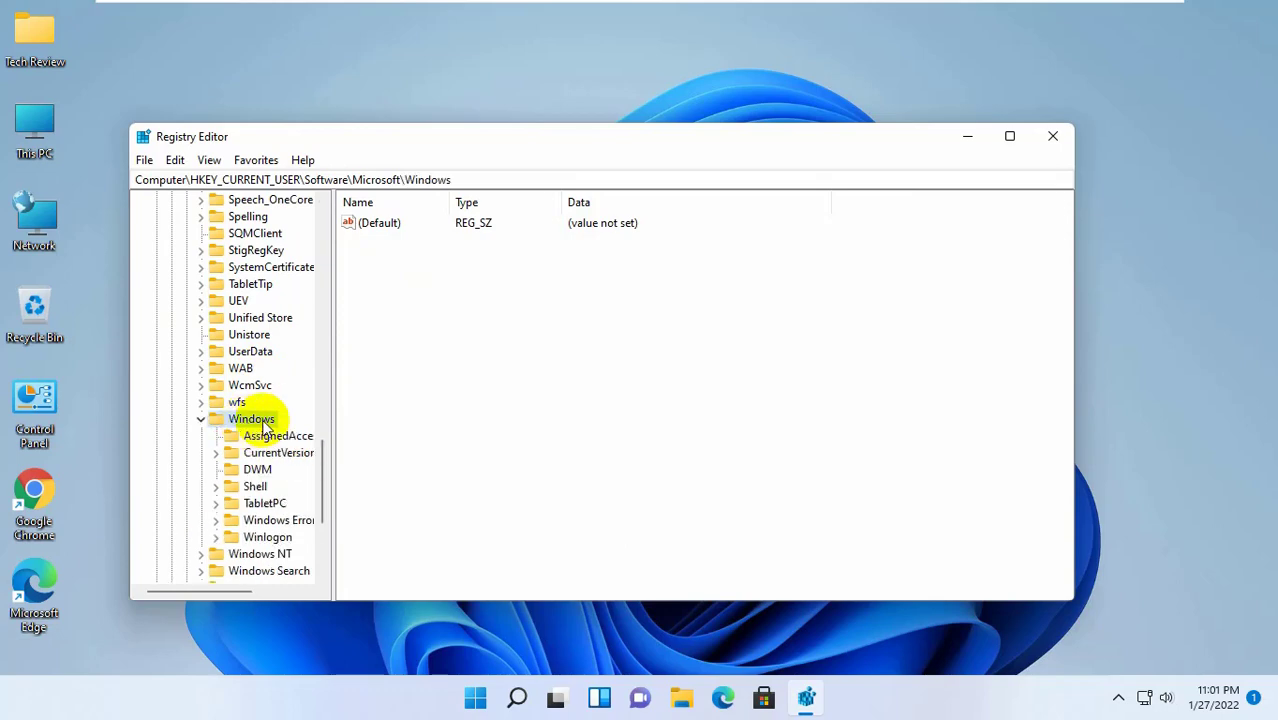
click(278, 452)
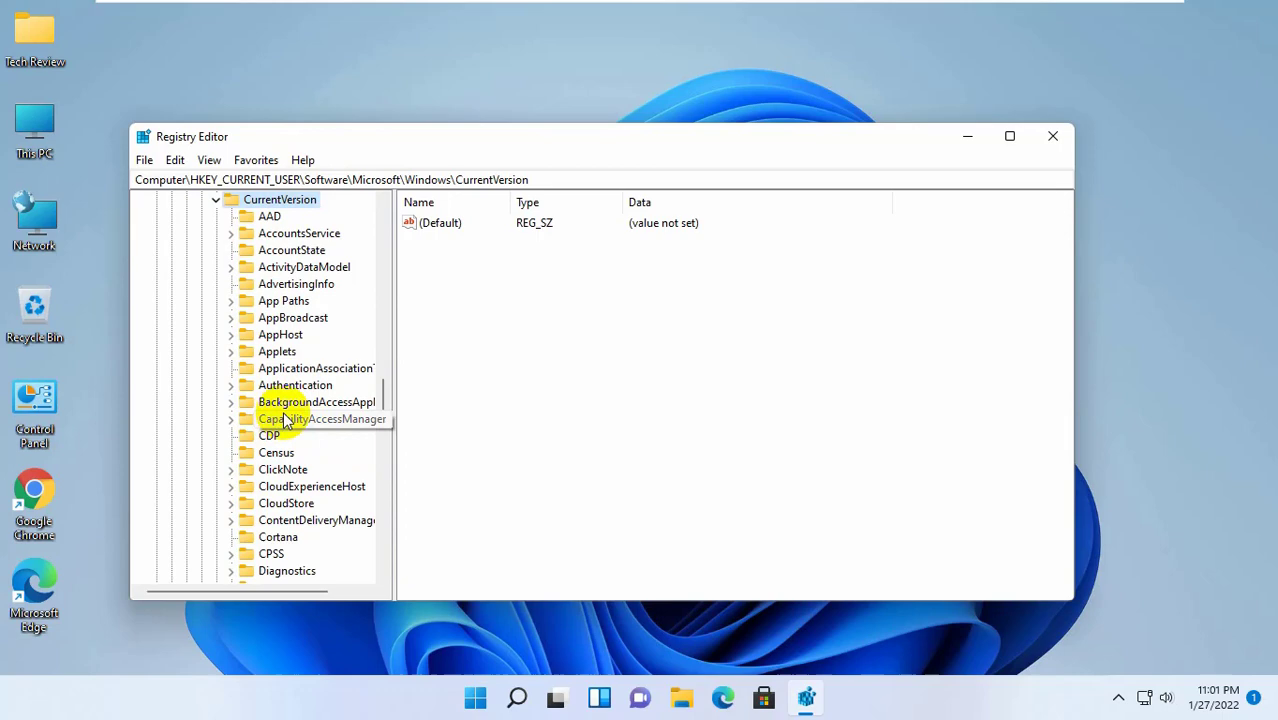
scroll(down, 3)
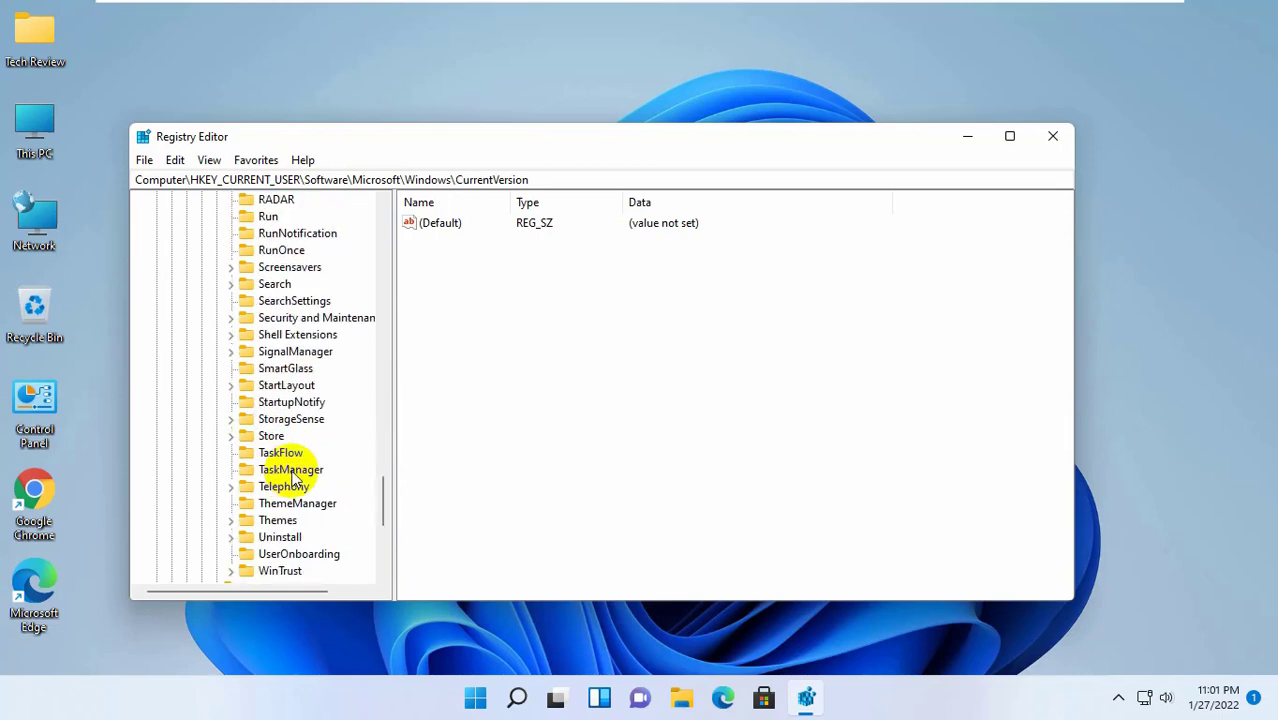
click(290, 469)
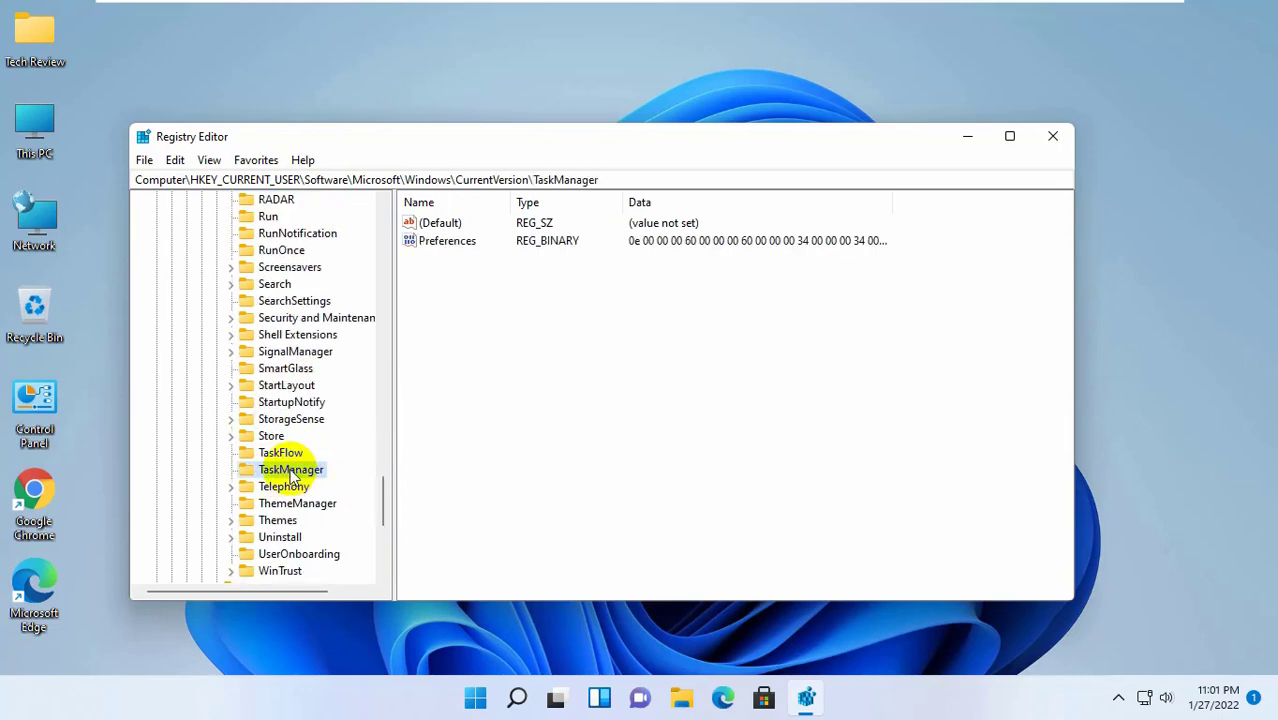
- Delete the TaskManager key, confirm the deletion, and collapse the registry tree
right_click(290, 469)
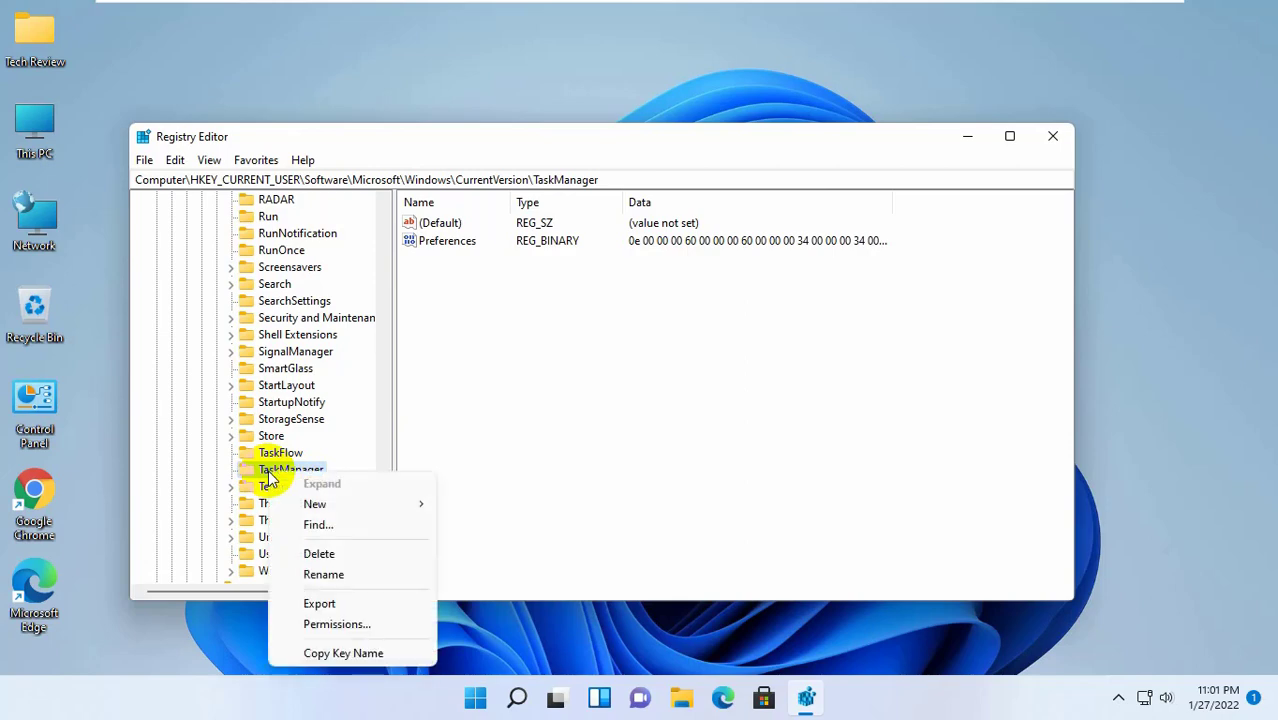
mouse_move(319, 553)
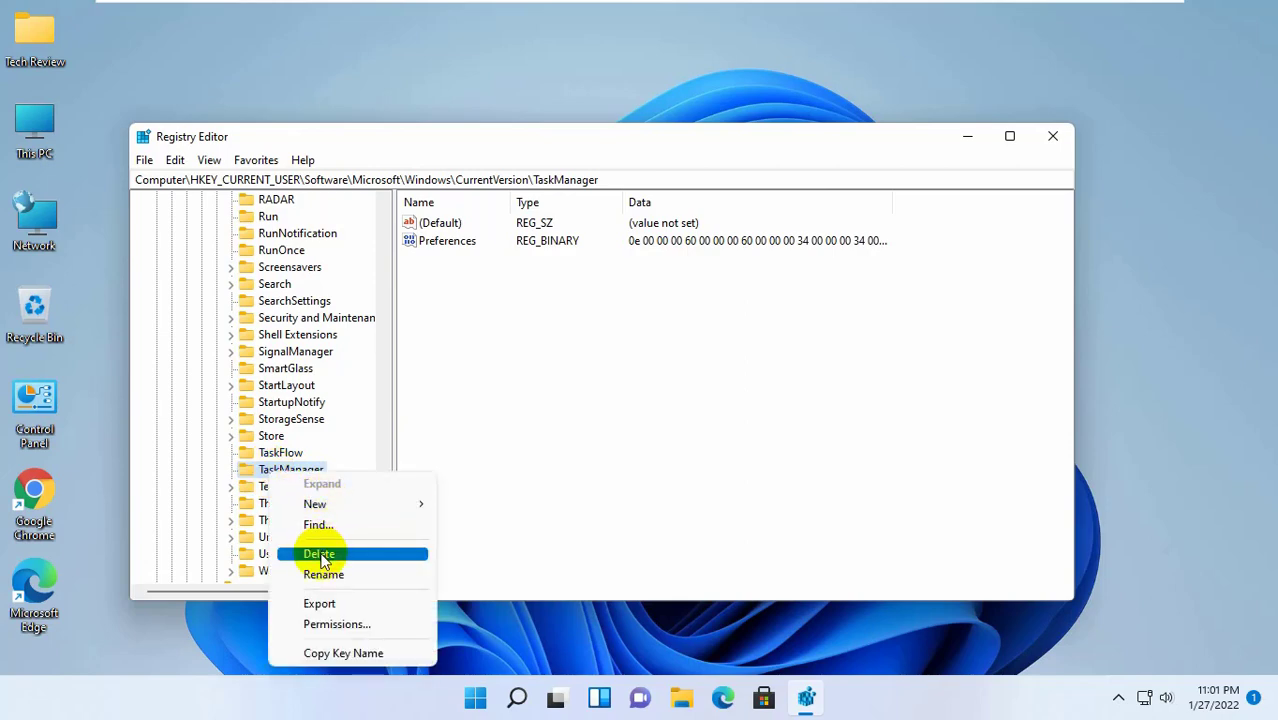
click(318, 553)
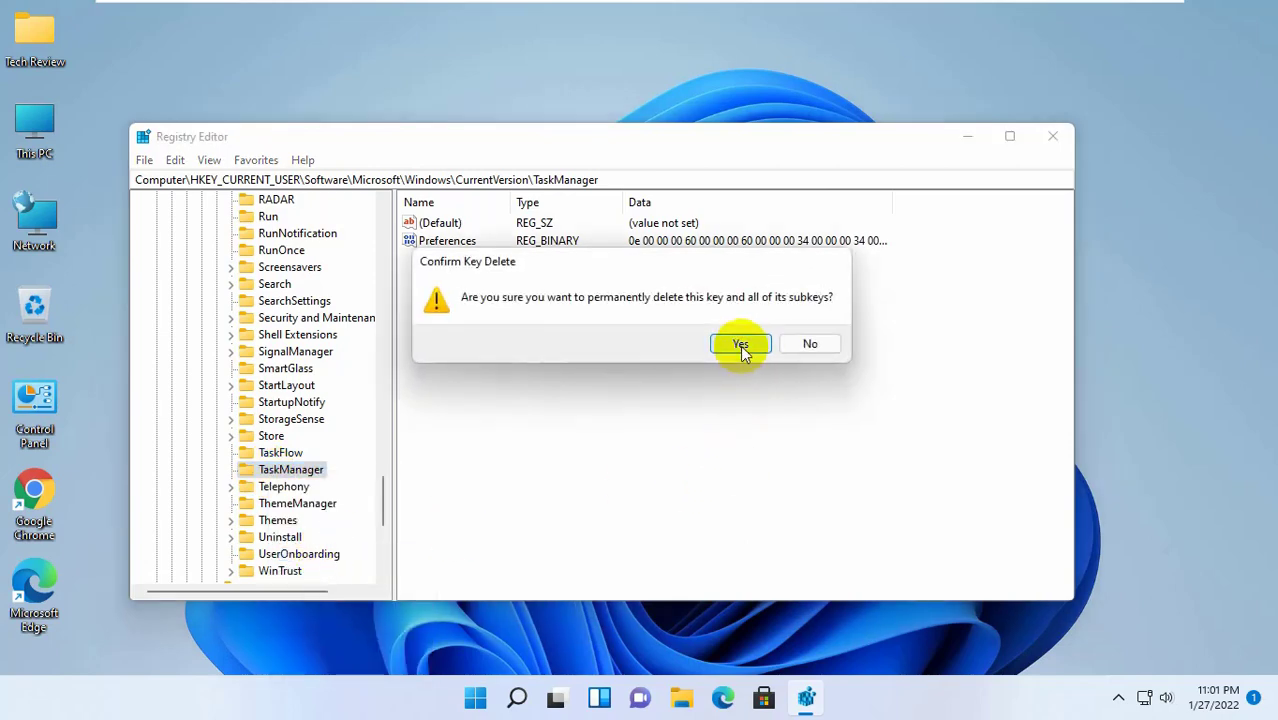
click(740, 343)
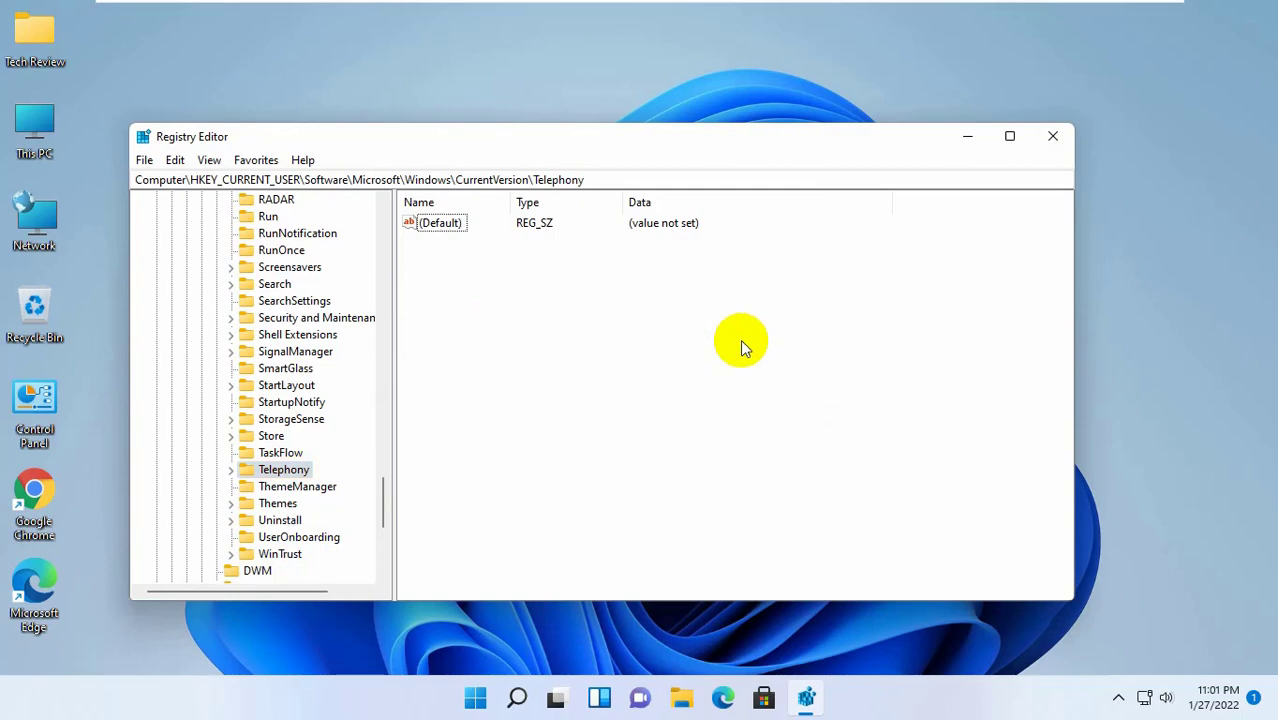
click(284, 469)
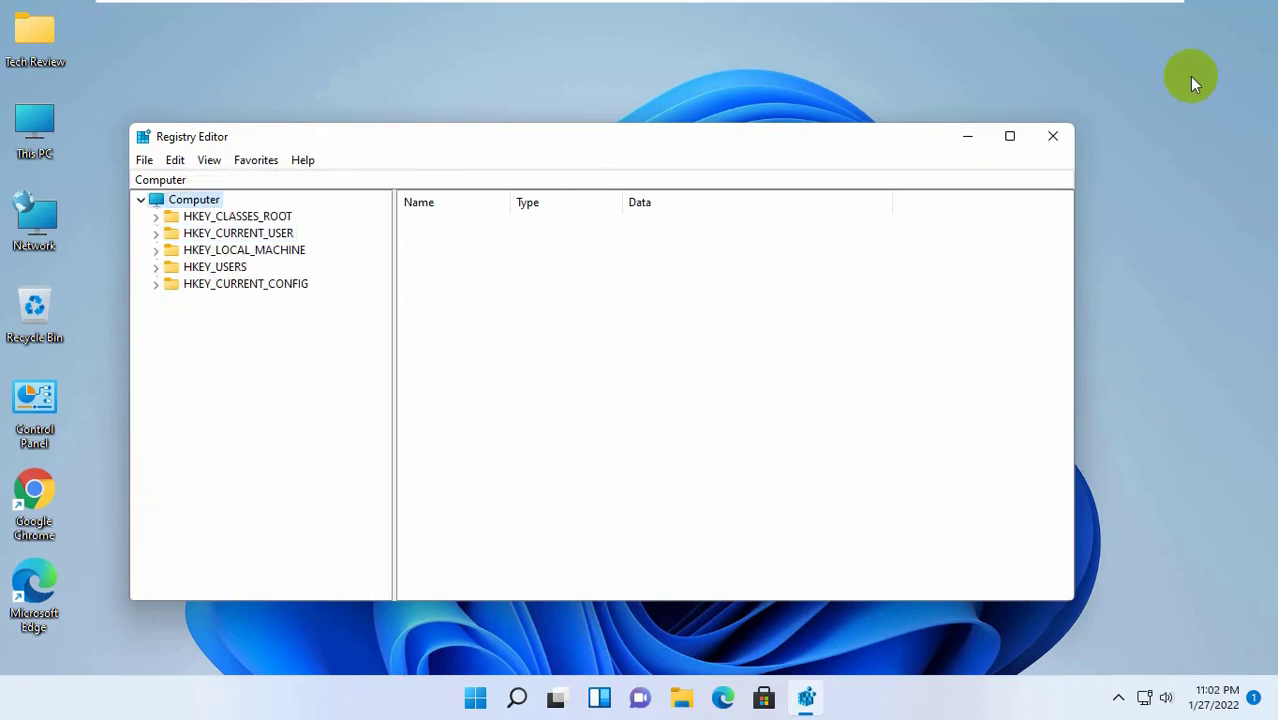
- Close Registry Editor and bring up the Start menu power options
click(1052, 135)
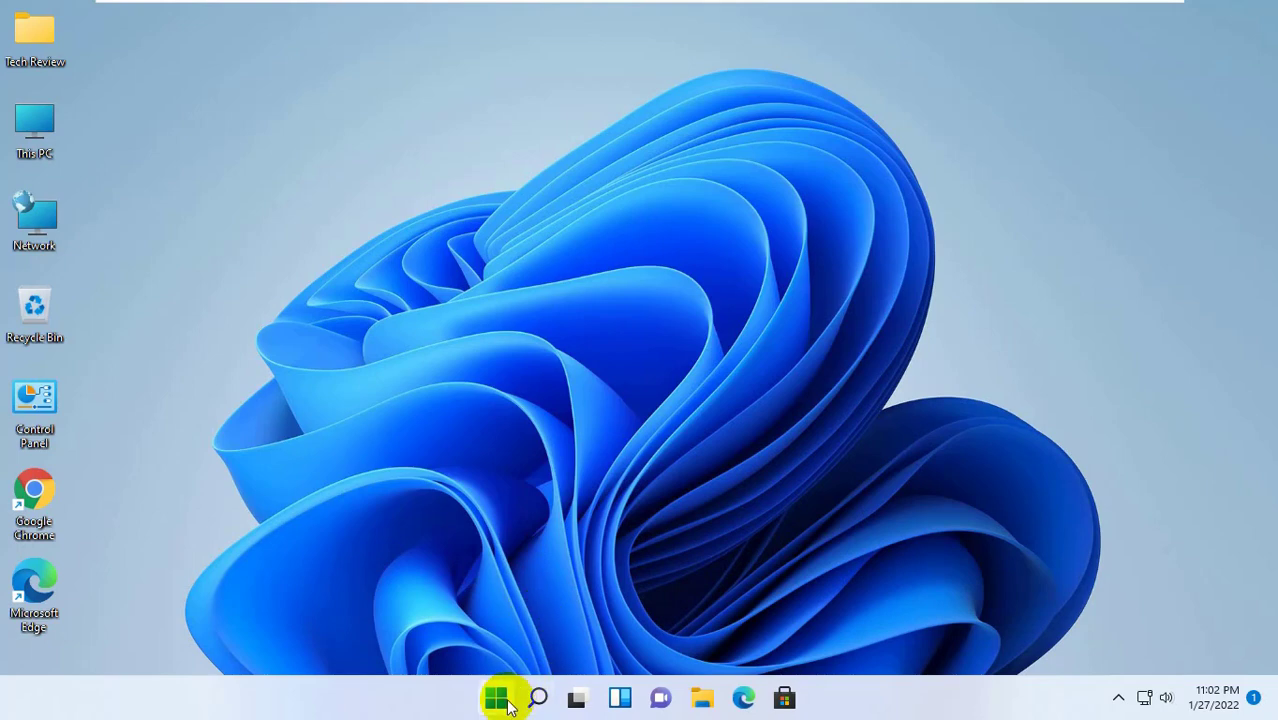
click(505, 697)
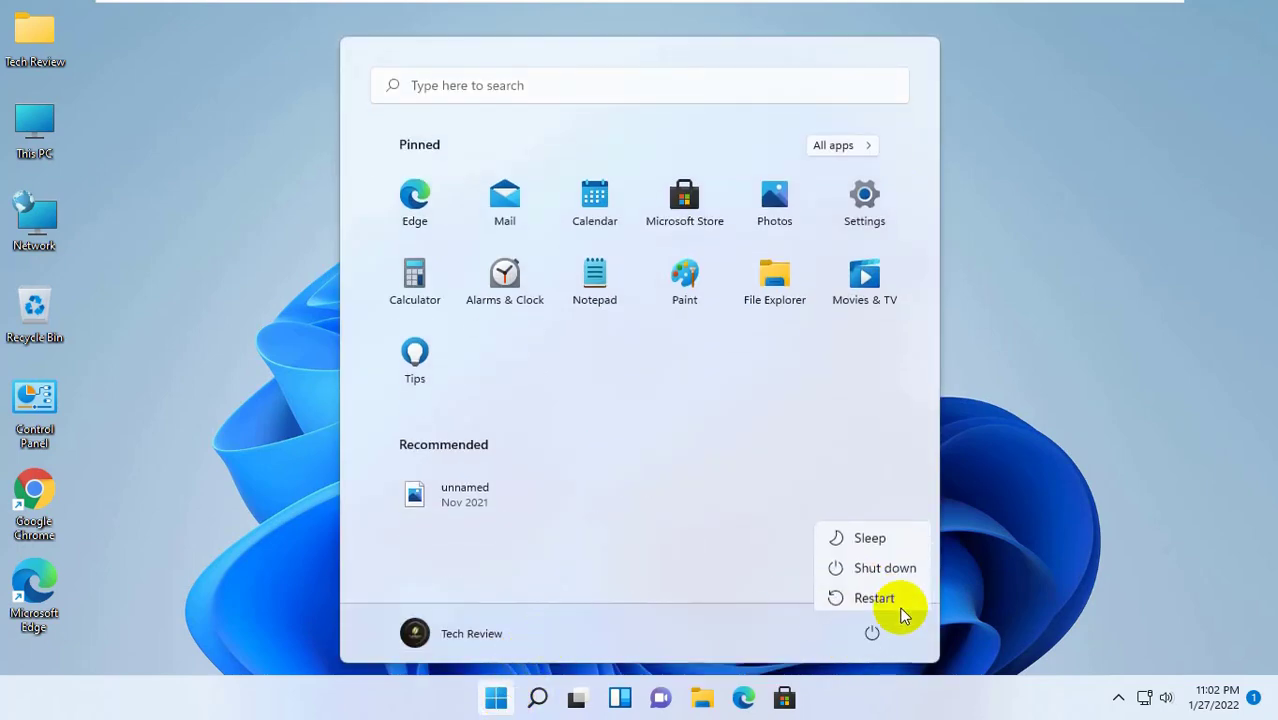